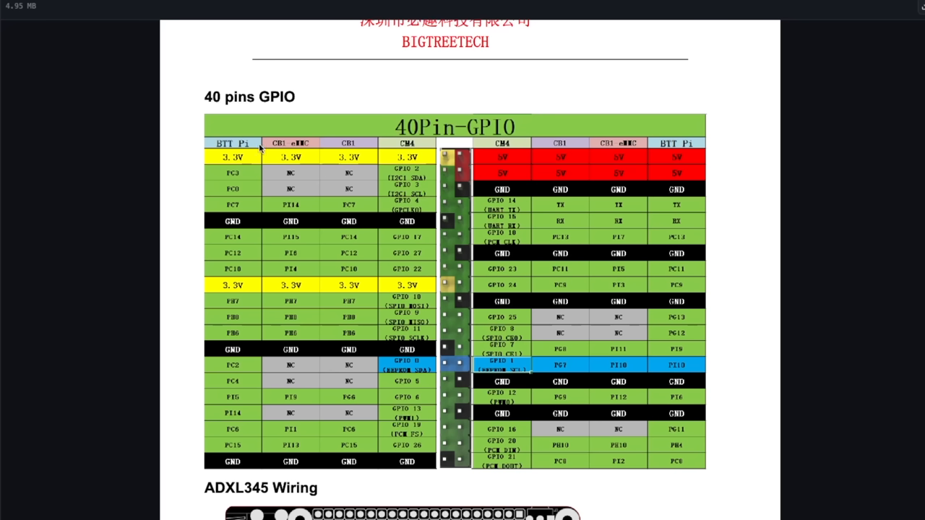
mouse_move(459, 161)
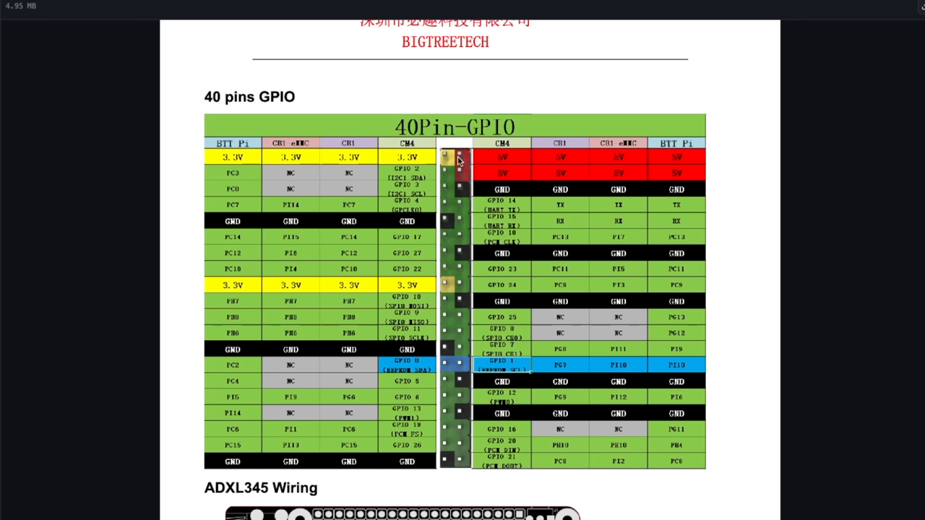
mouse_move(494, 167)
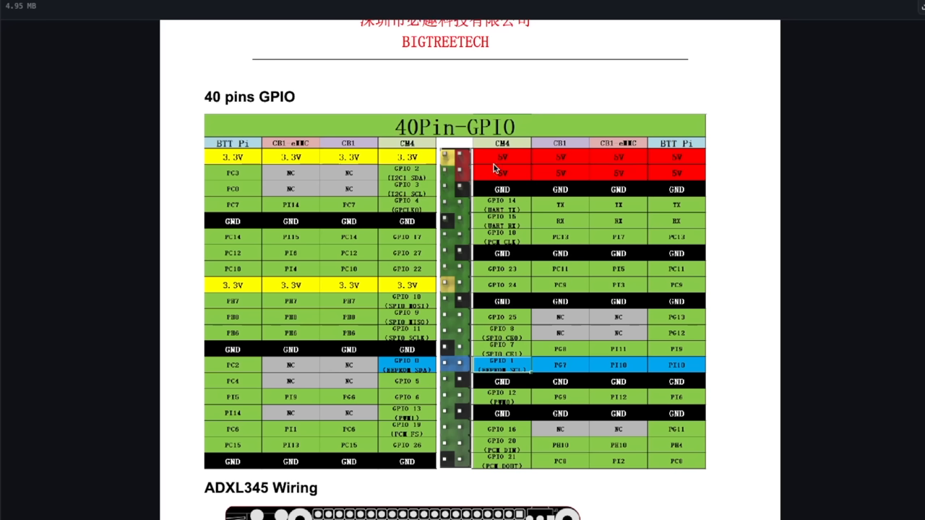
mouse_move(445, 471)
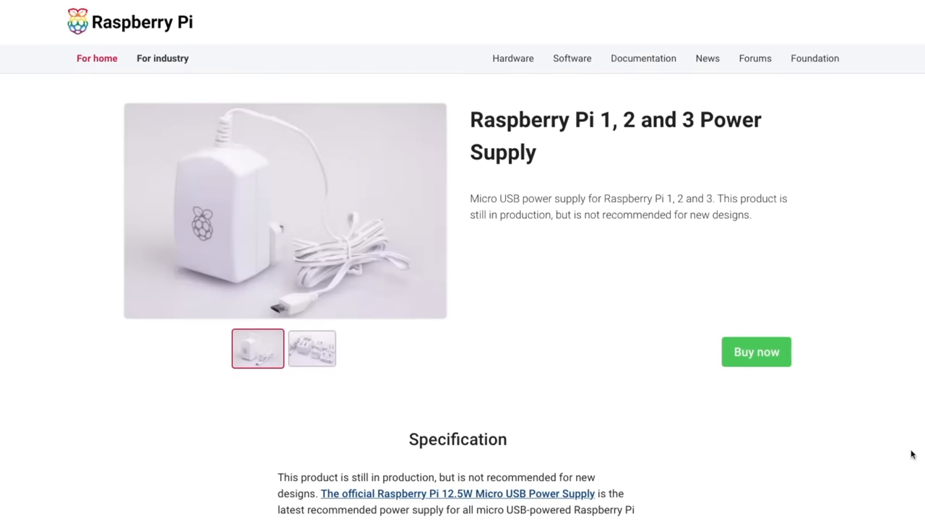
Select the U2C Module V1.0 style on the BTT Pi V1.2 product page
scroll(down, 3)
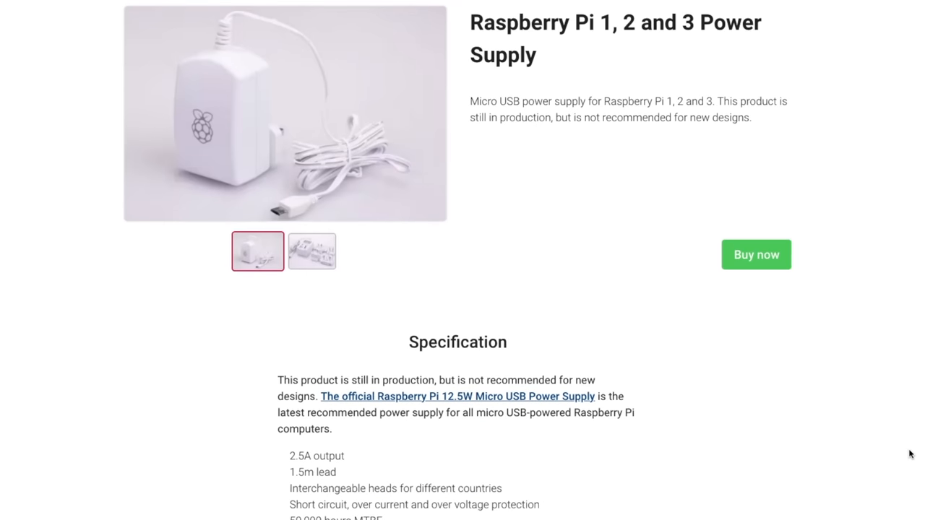
scroll(down, 3)
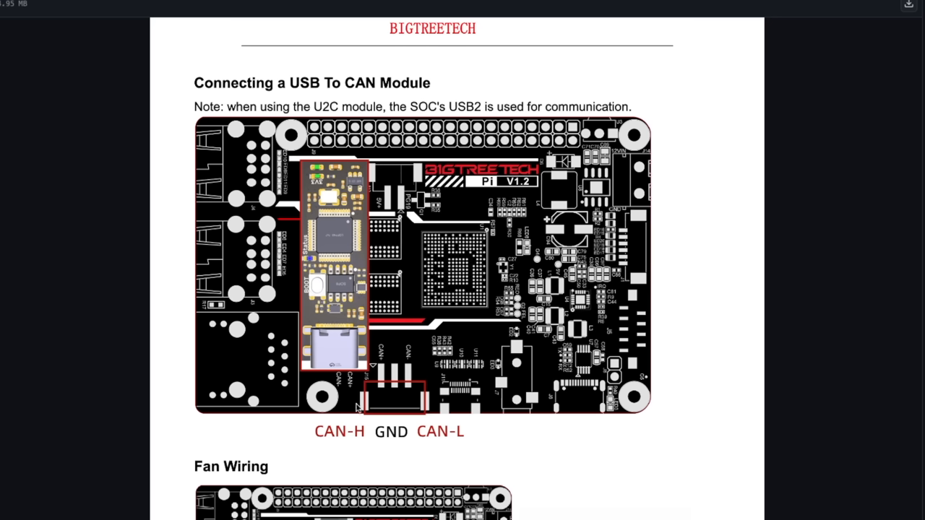
mouse_move(393, 413)
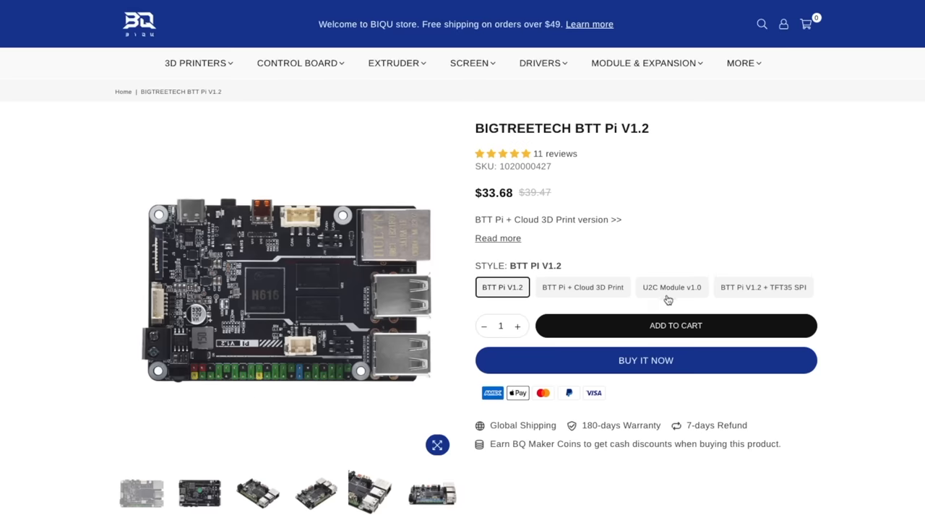
click(671, 286)
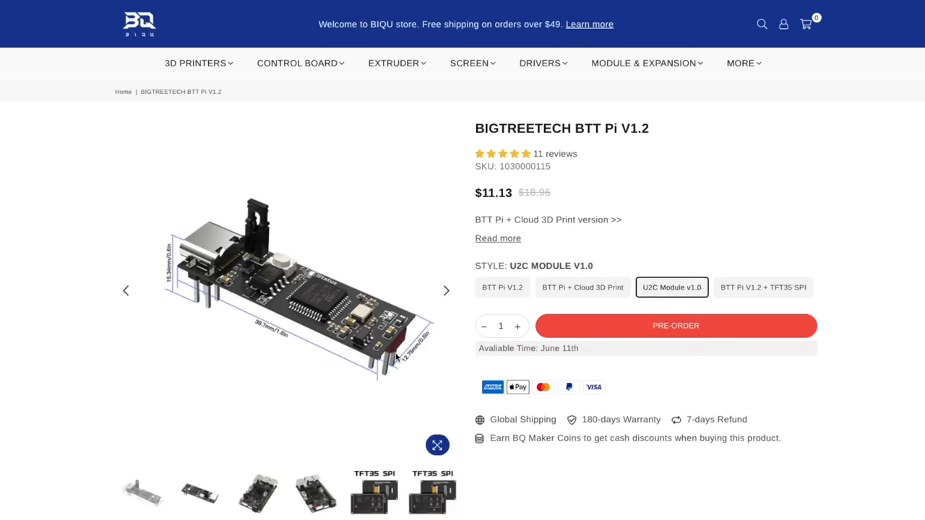
mouse_move(139, 242)
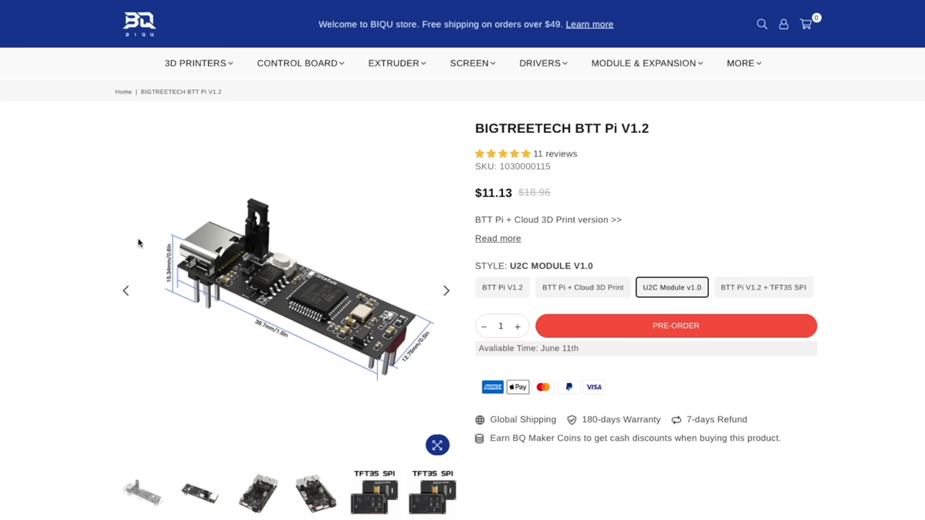
click(200, 491)
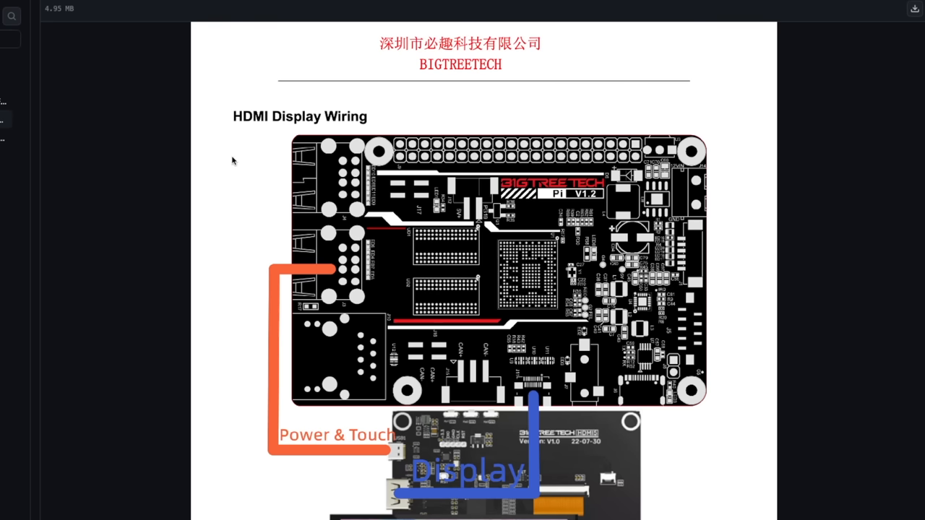
mouse_move(334, 269)
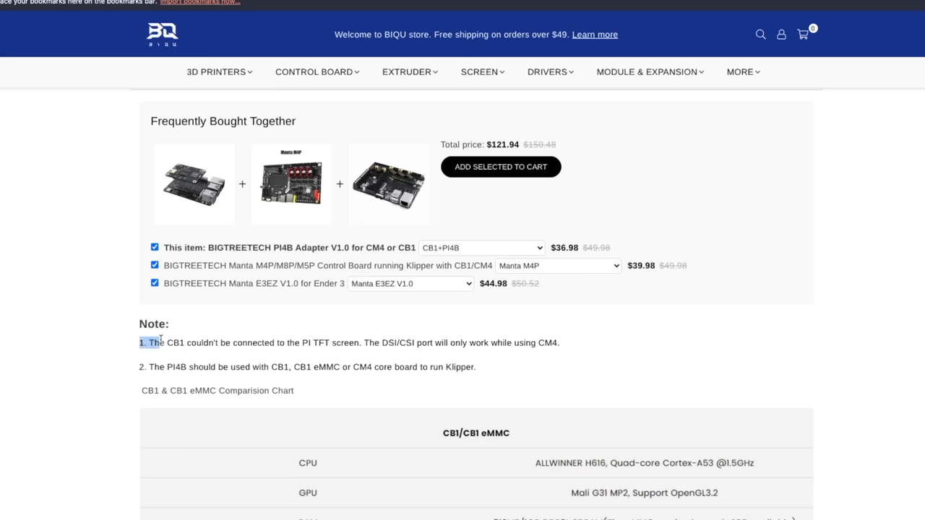
Highlight the PI4B Adapter note that CB1 cannot connect to the PI TFT screen
drag(141, 343, 364, 343)
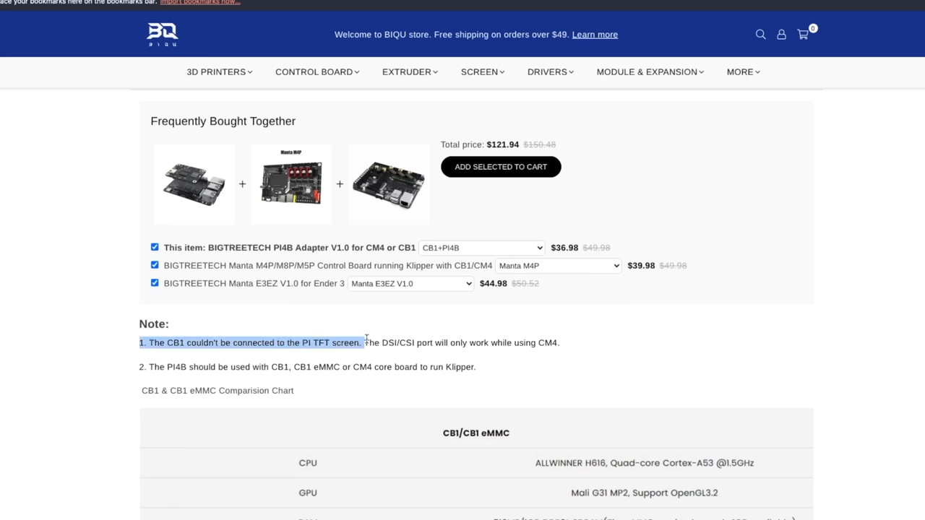
drag(364, 343, 557, 342)
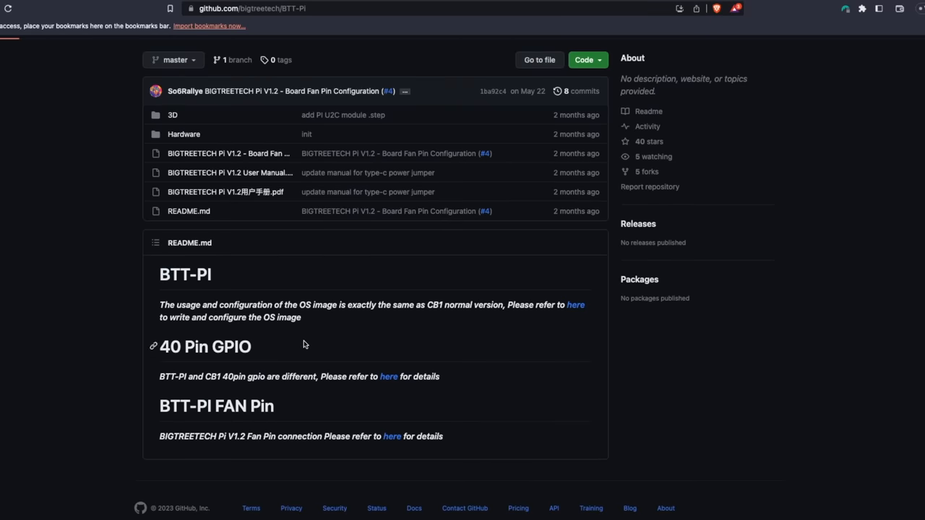
mouse_move(495, 308)
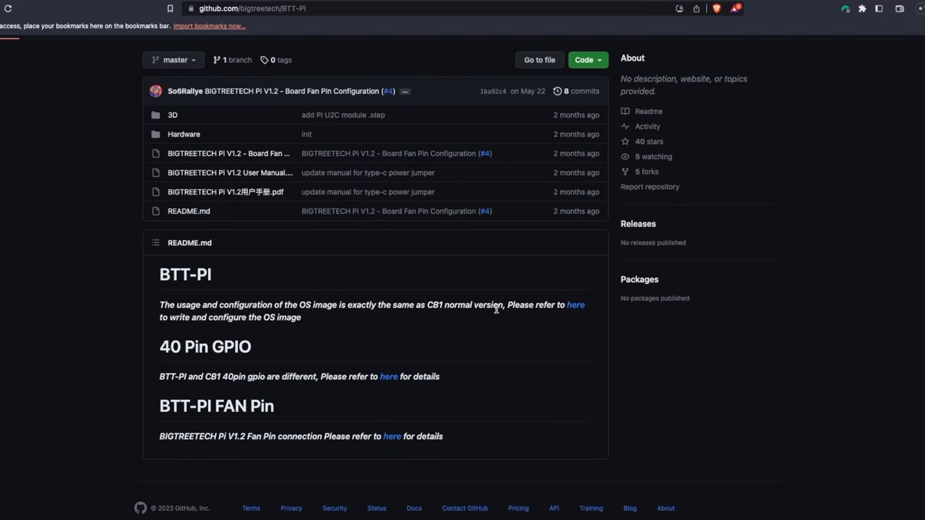
mouse_move(546, 321)
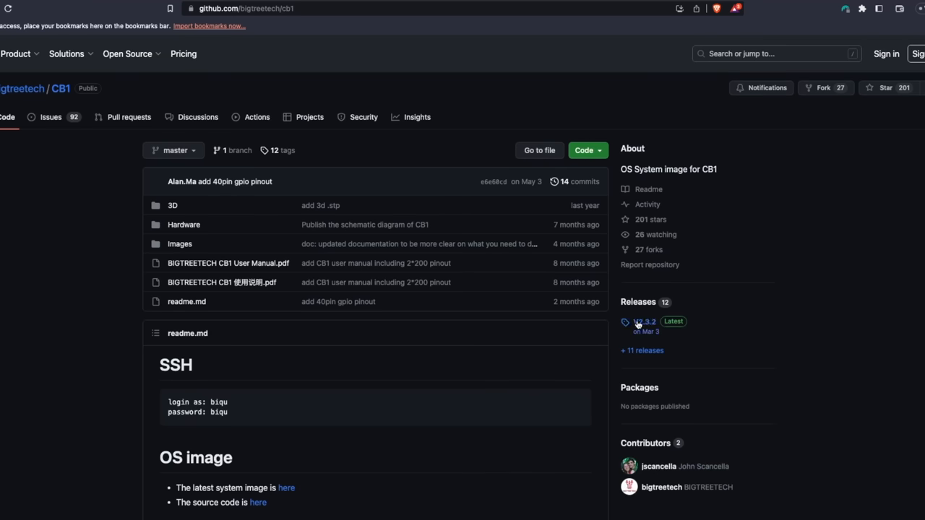
From the CB1 V2.3.2 release Assets, download the Klipper kernel5.16 .img.xz archive
click(645, 321)
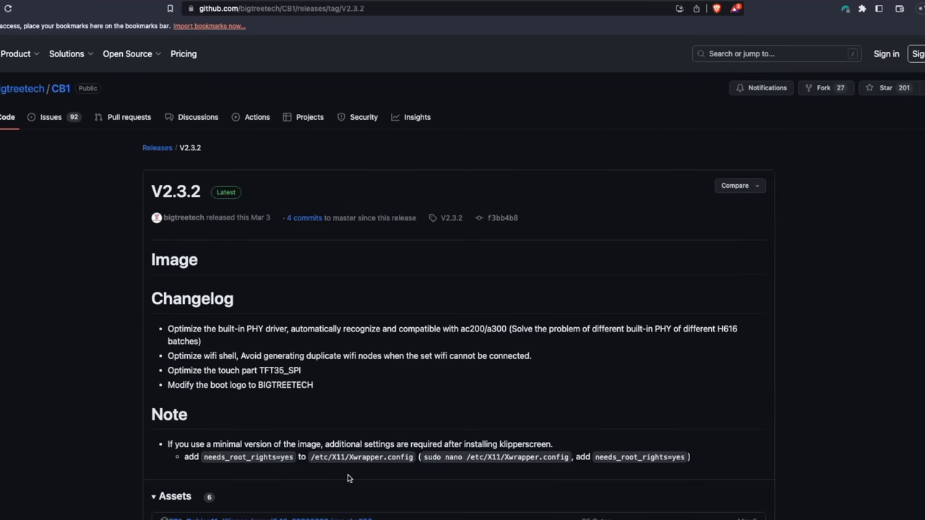
scroll(down, 3)
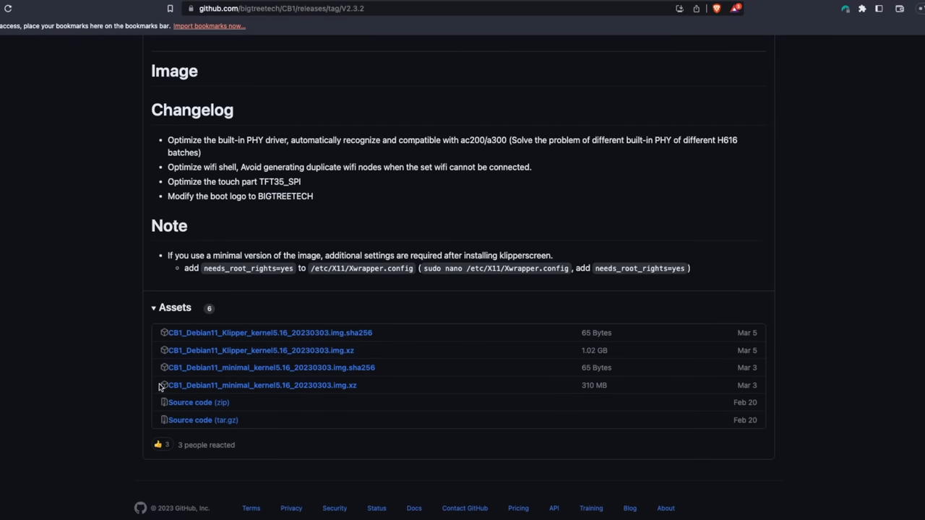
mouse_move(358, 379)
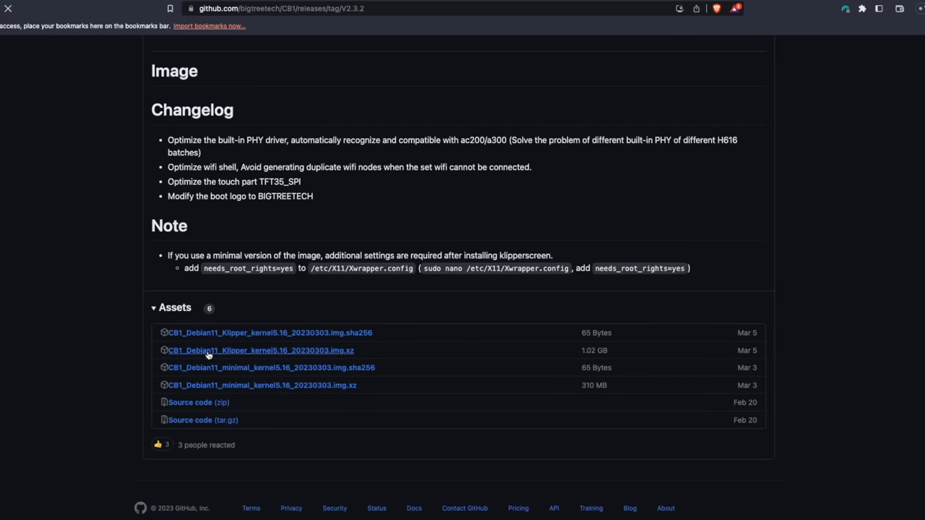
click(259, 351)
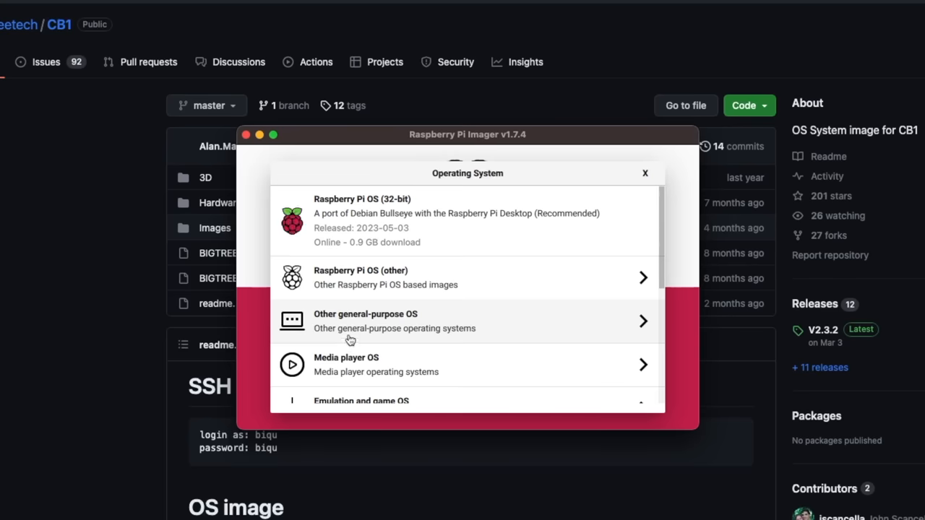
Choose the downloaded Klipper image and the storage card, then write it, confirming the erase
scroll(down, 3)
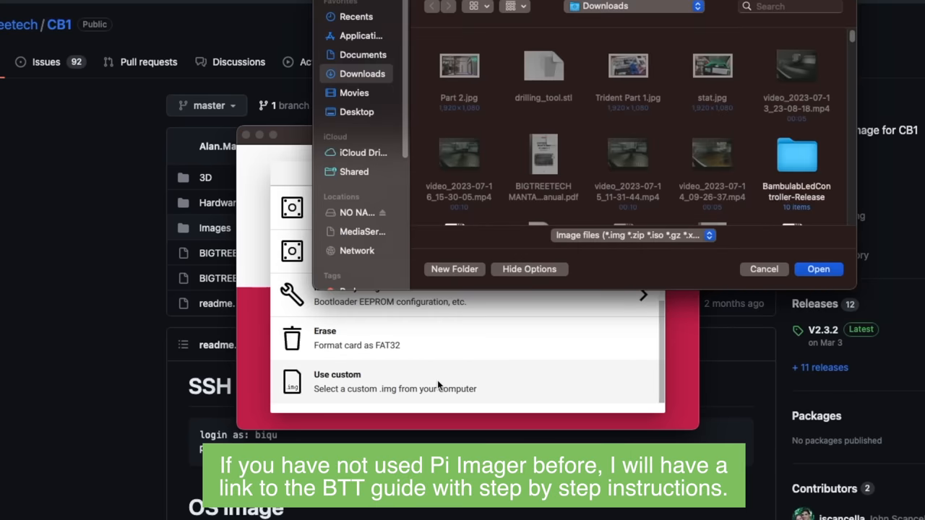
click(355, 111)
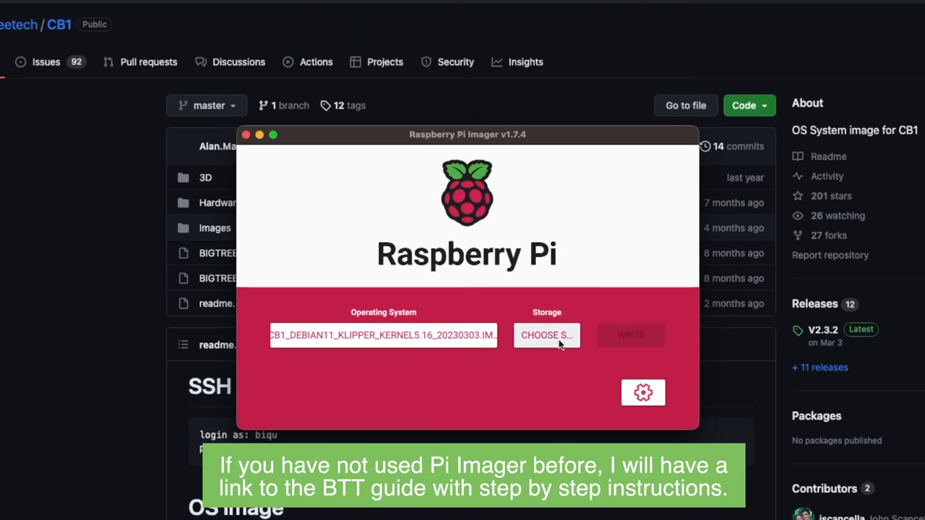
click(547, 336)
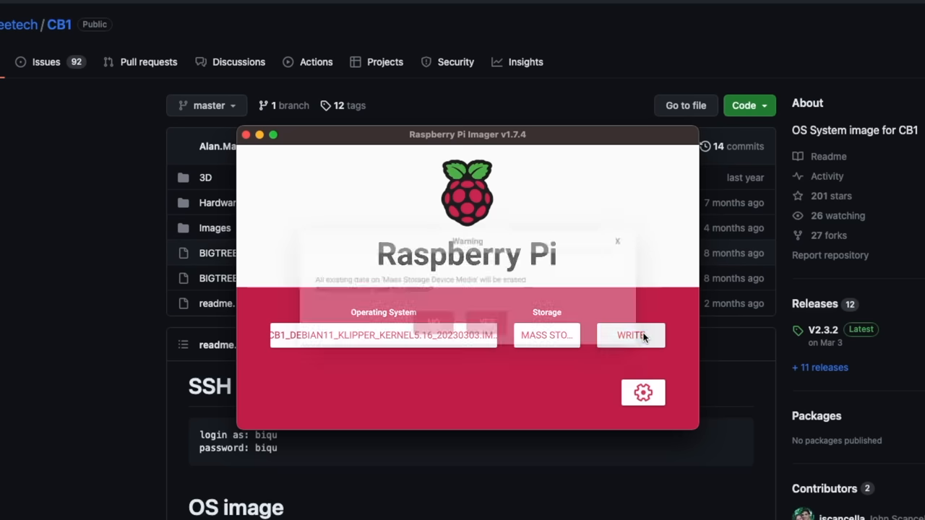
click(630, 335)
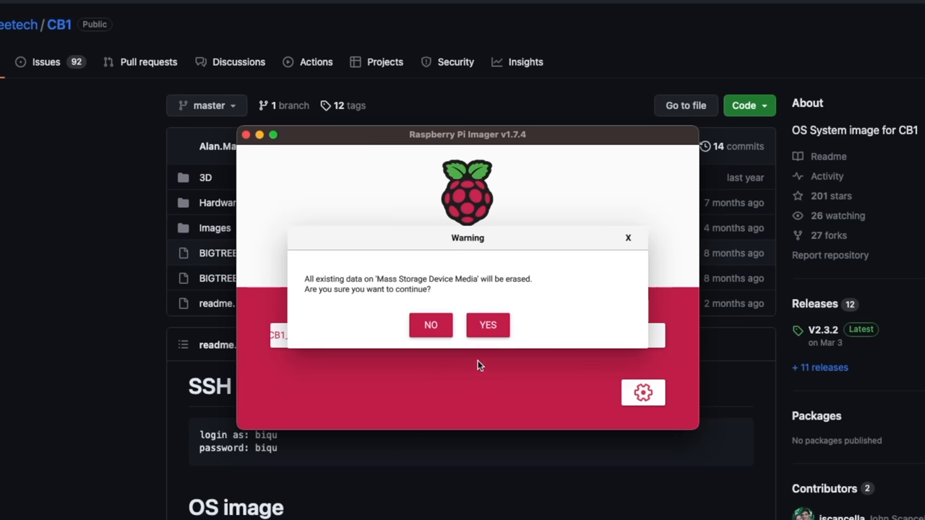
click(488, 324)
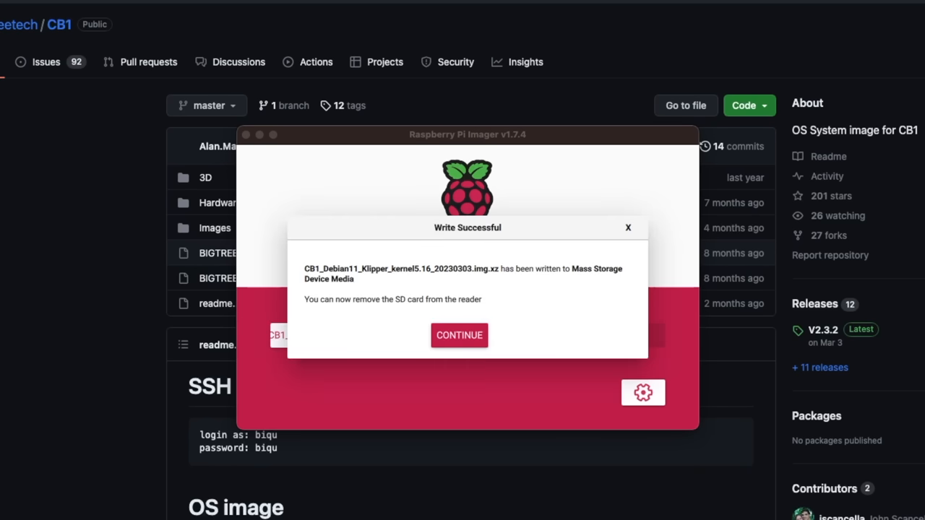
From the BOOT volume in Finder, open system.cfg with TextEdit
click(459, 335)
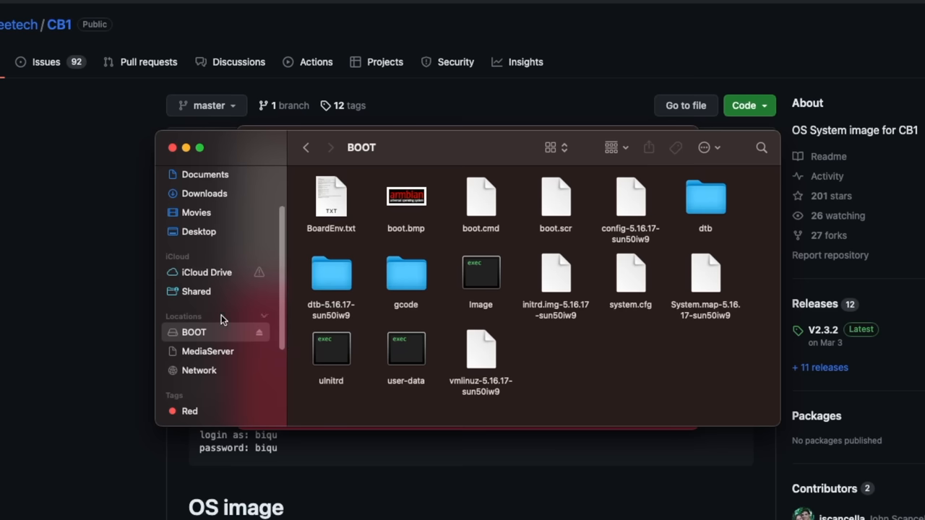
mouse_move(571, 335)
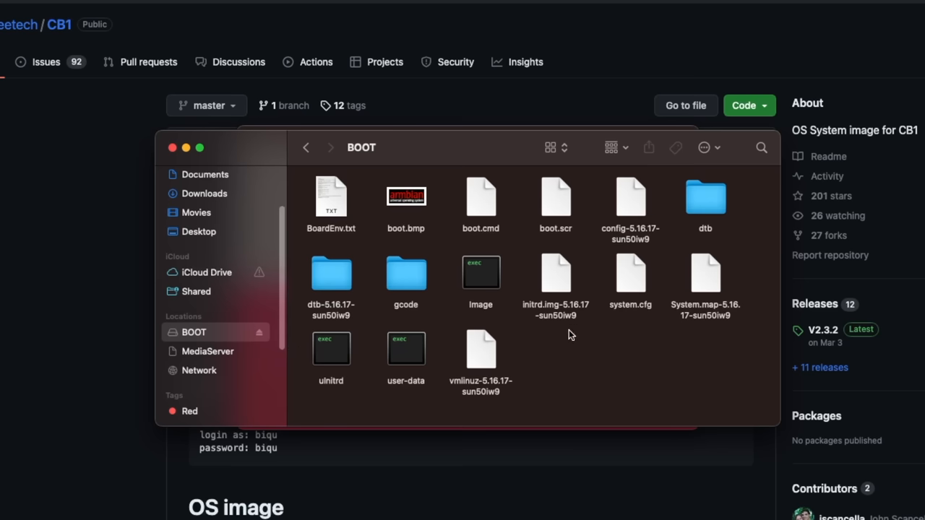
right_click(630, 271)
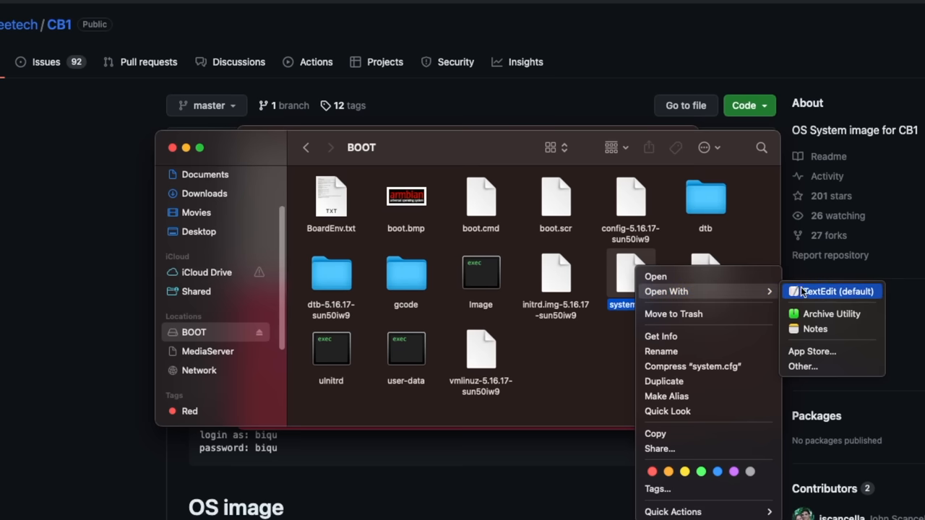
click(830, 292)
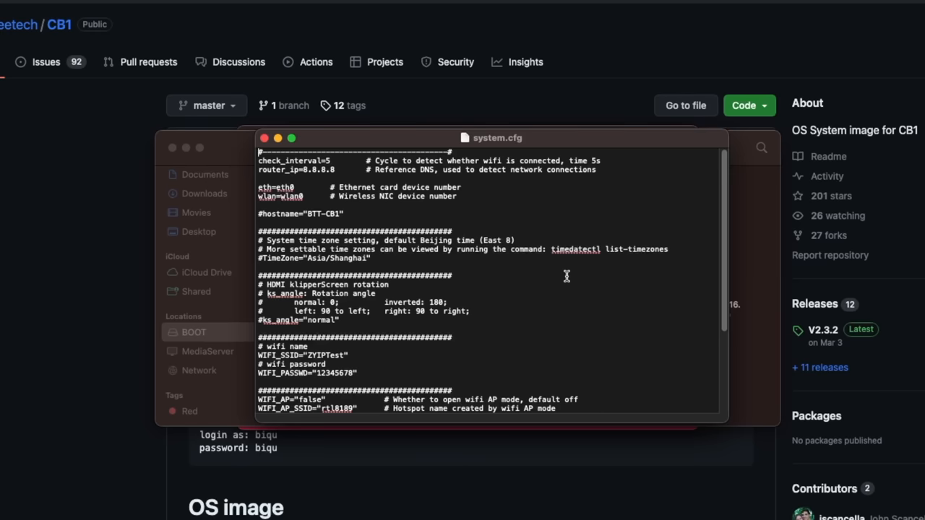
Select the example WIFI_SSID value in system.cfg to replace it with your network name
scroll(down, 3)
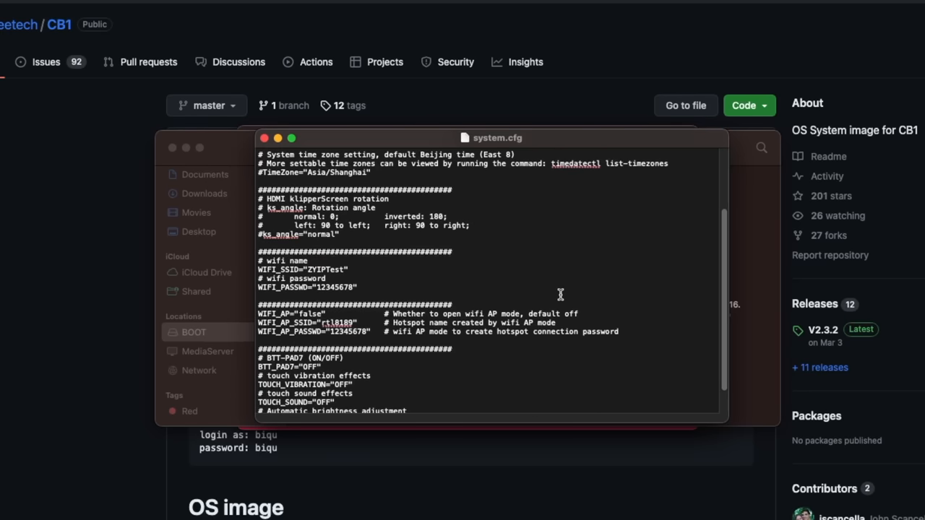
mouse_move(563, 280)
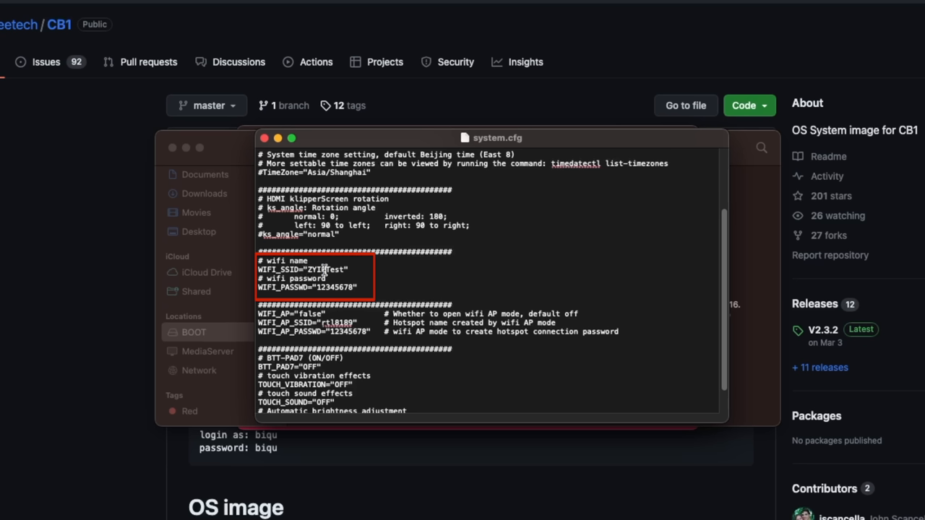
double_click(327, 269)
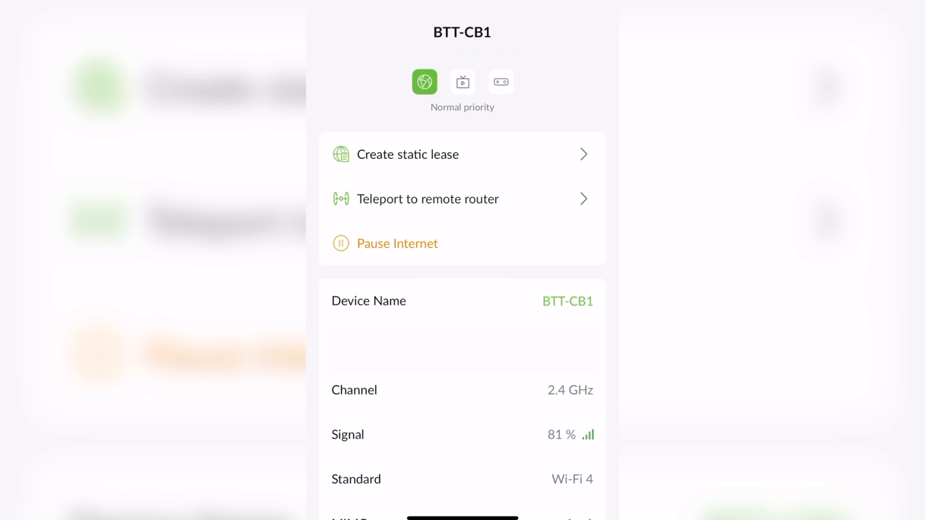
Scroll the BTT-CB1 device details to its IP address 192.168.160.175
scroll(down, 3)
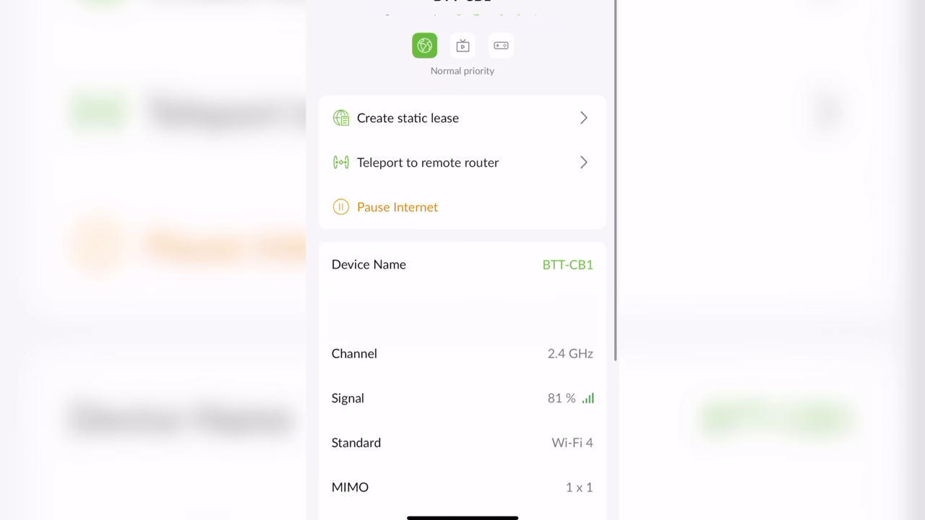
scroll(down, 3)
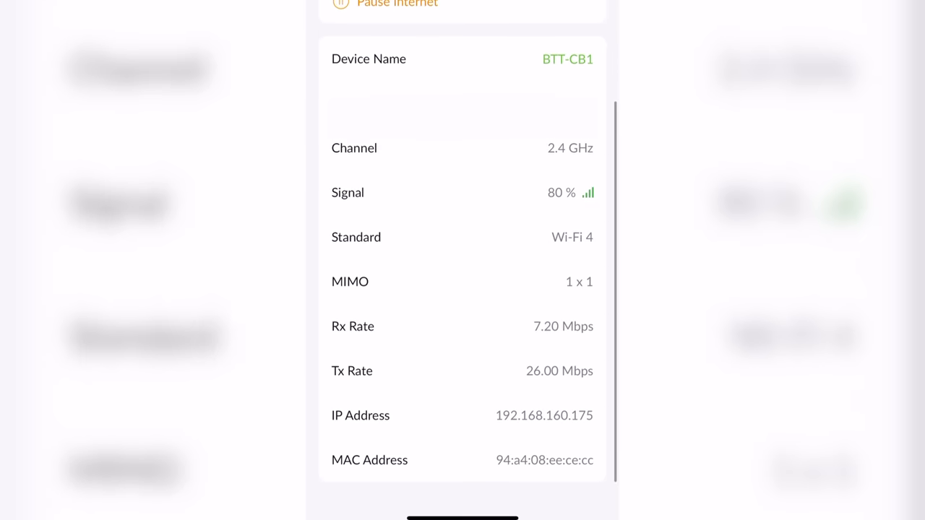
scroll(down, 3)
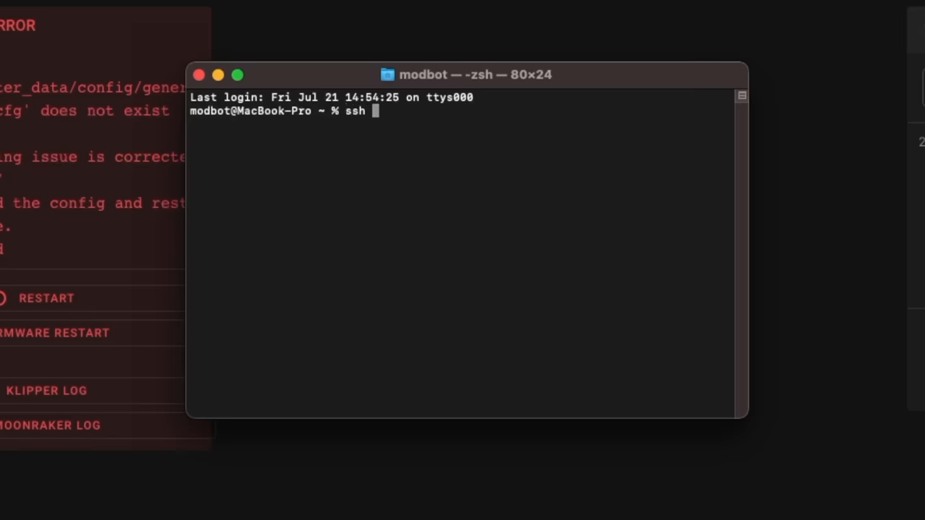
text(biqu)
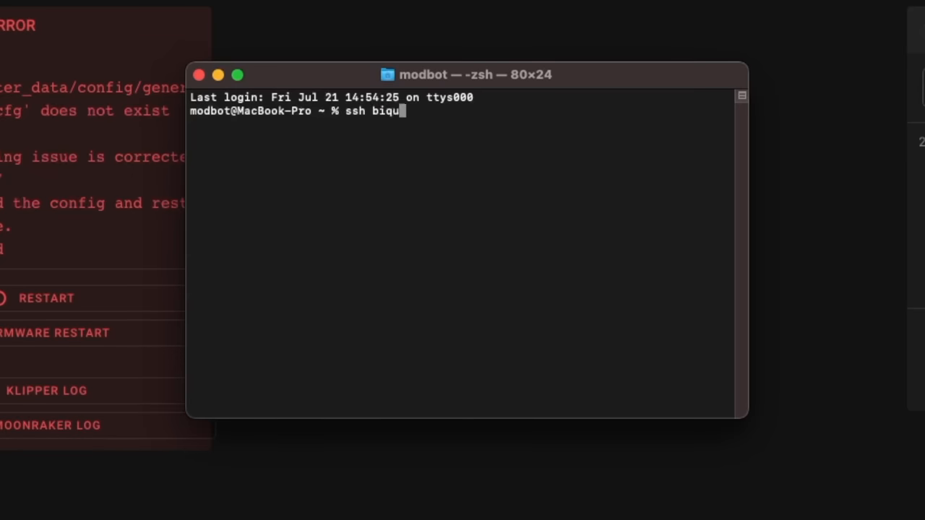
text(@192)
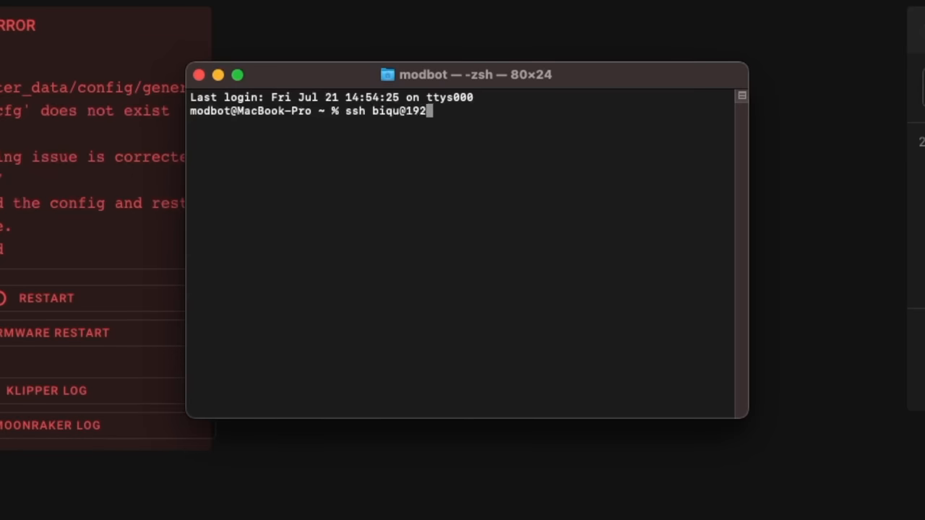
text(.168.160.175)
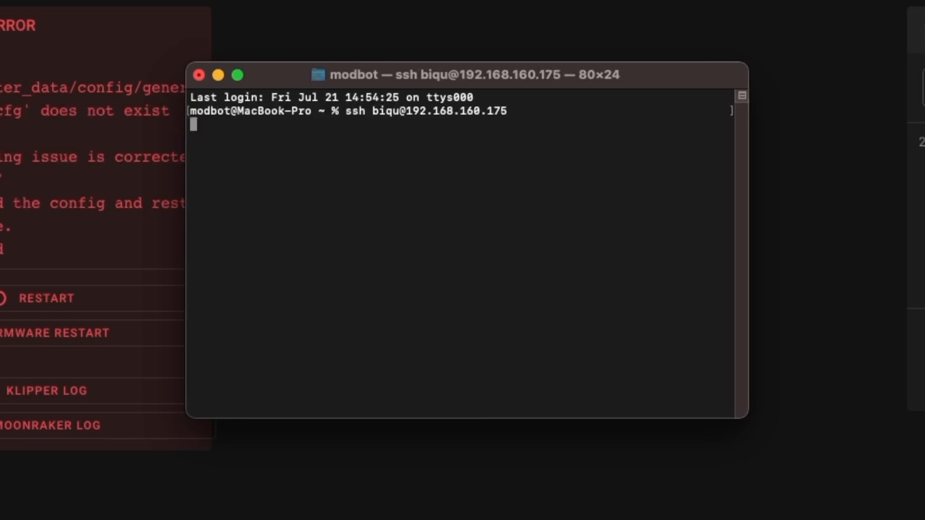
key(Return)
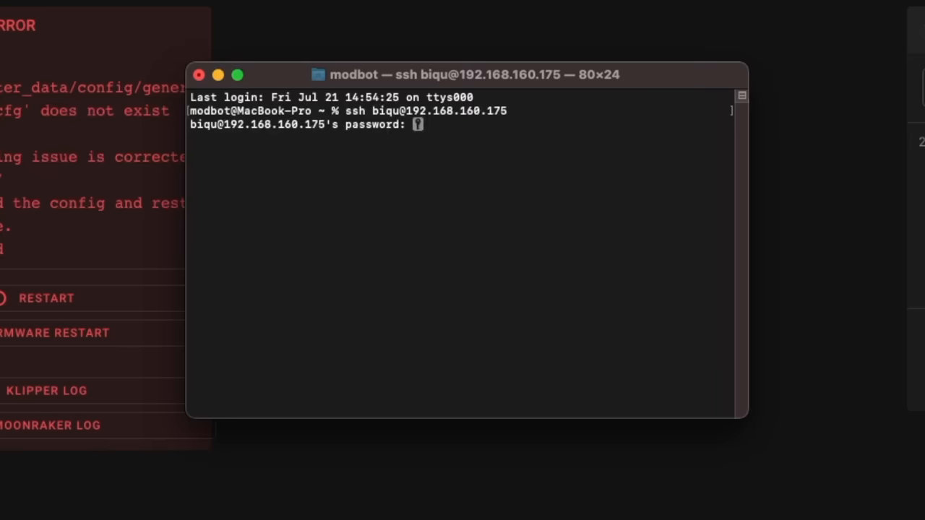
key(Return)
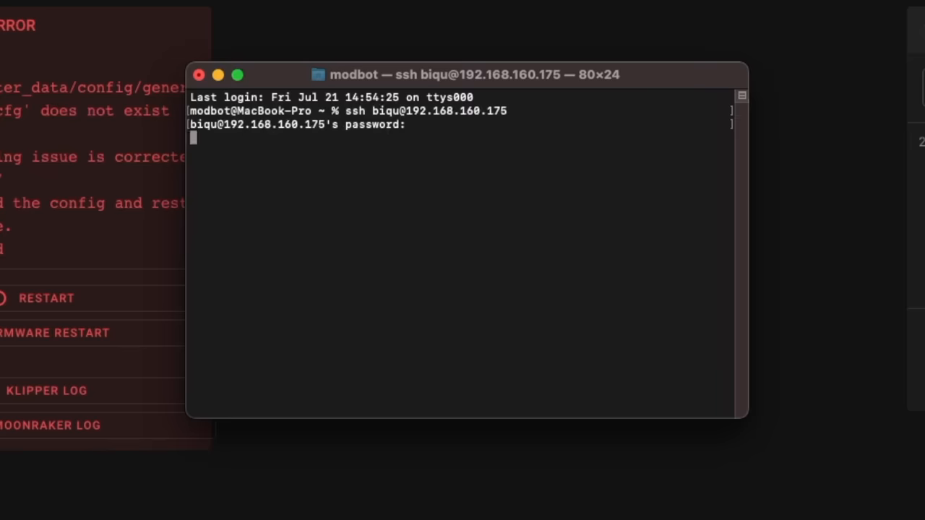
key(Enter)
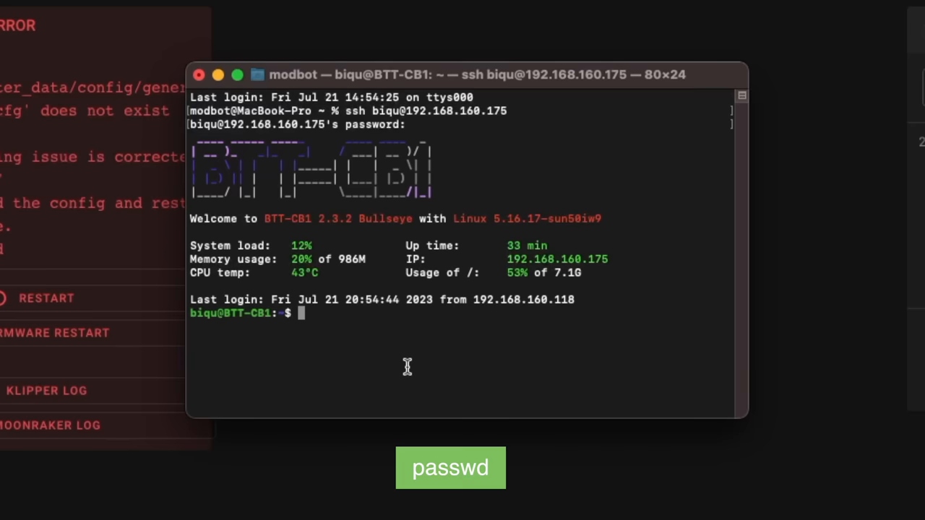
Run passwd to change the biqu account's password
text(passwd)
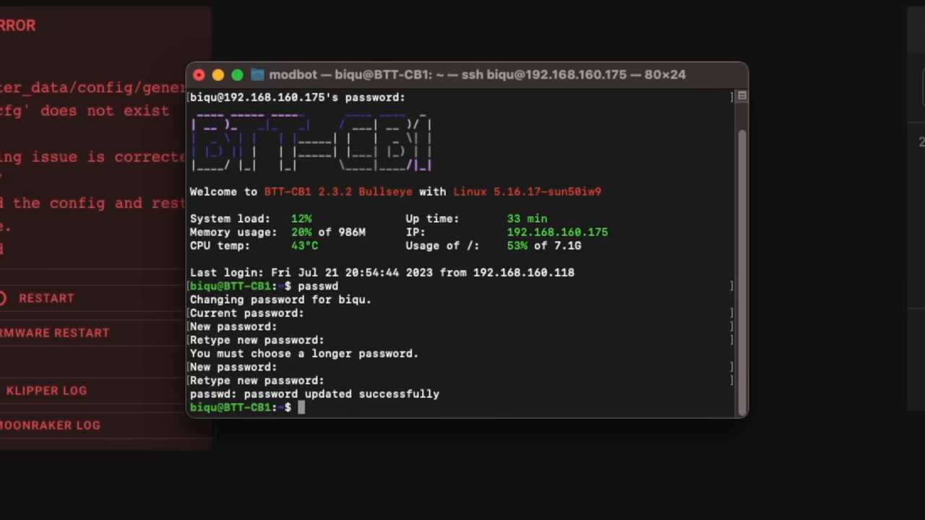
mouse_move(301, 387)
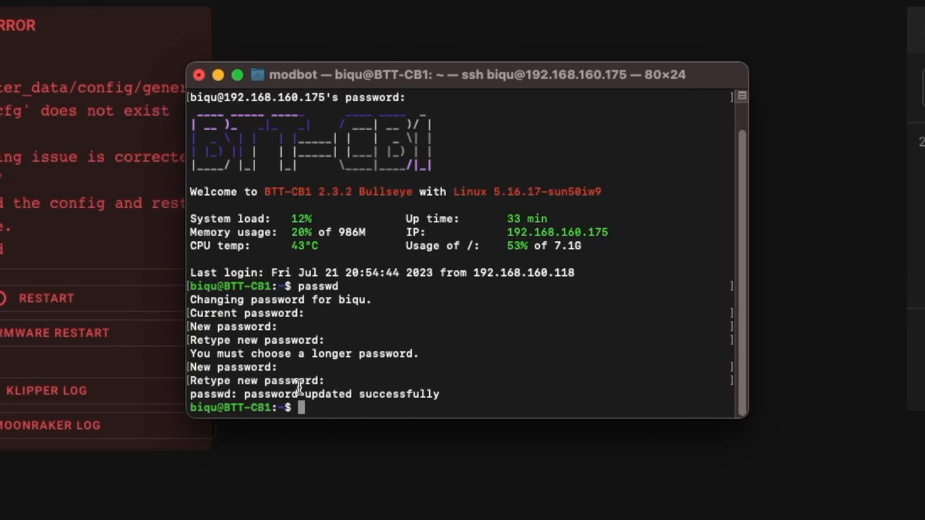